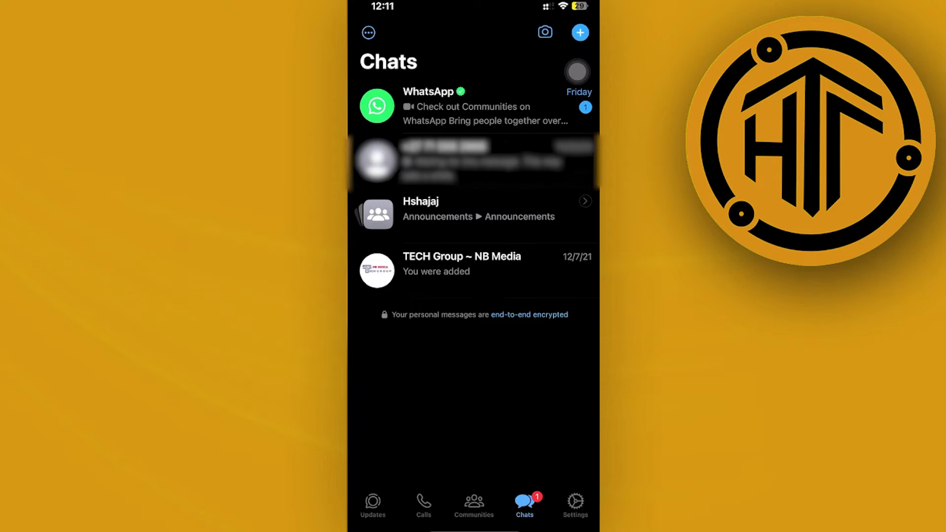
- Try locking the Hshajaj announcements chat from its info page and dismiss the Face ID alert
{"action": "left_click", "coordinate": [475, 160]}
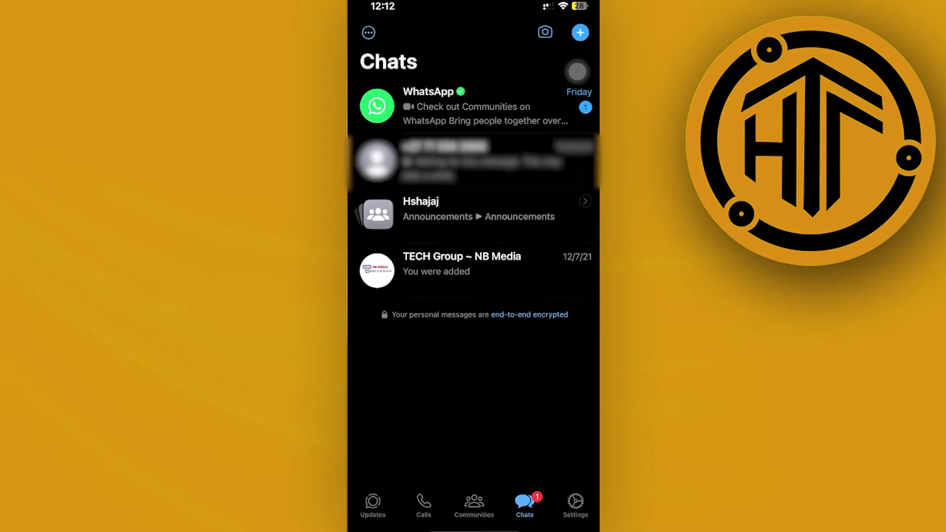
{"action": "left_click", "coordinate": [477, 211]}
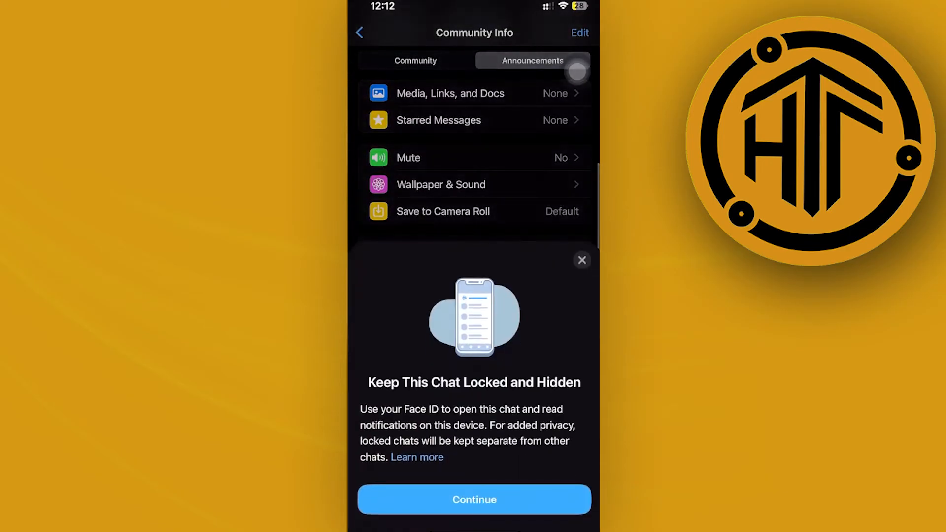
{"action": "left_click", "coordinate": [474, 499]}
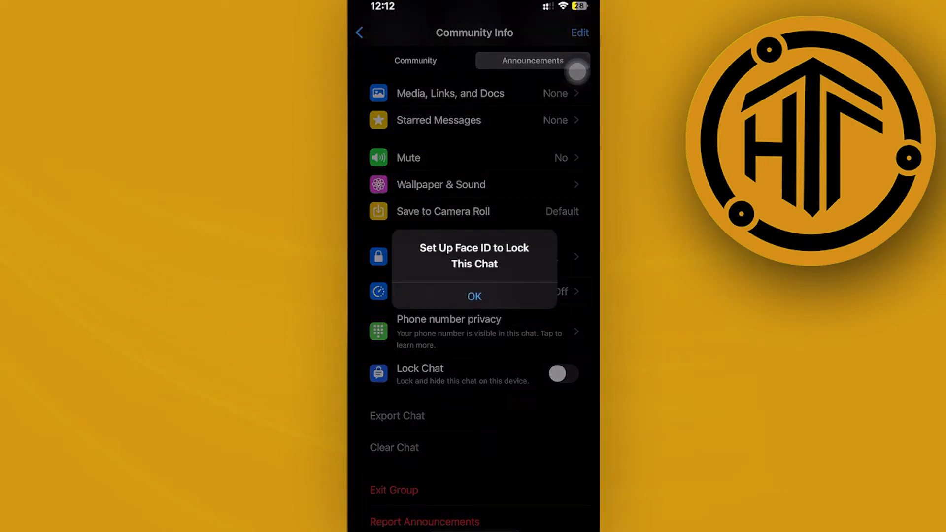
{"action": "left_click", "coordinate": [474, 296]}
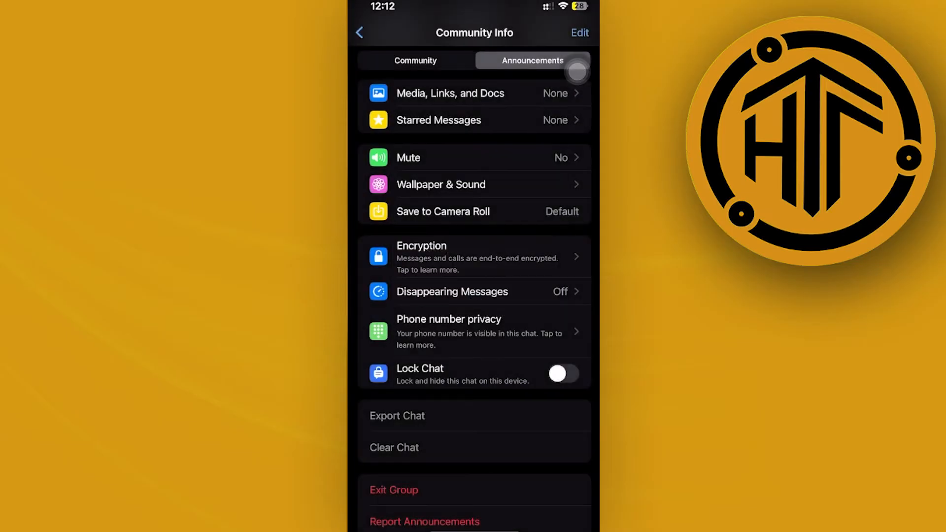
- Return to the Chats list and bring up the business contact's Business Info page
{"action": "left_click", "coordinate": [359, 32]}
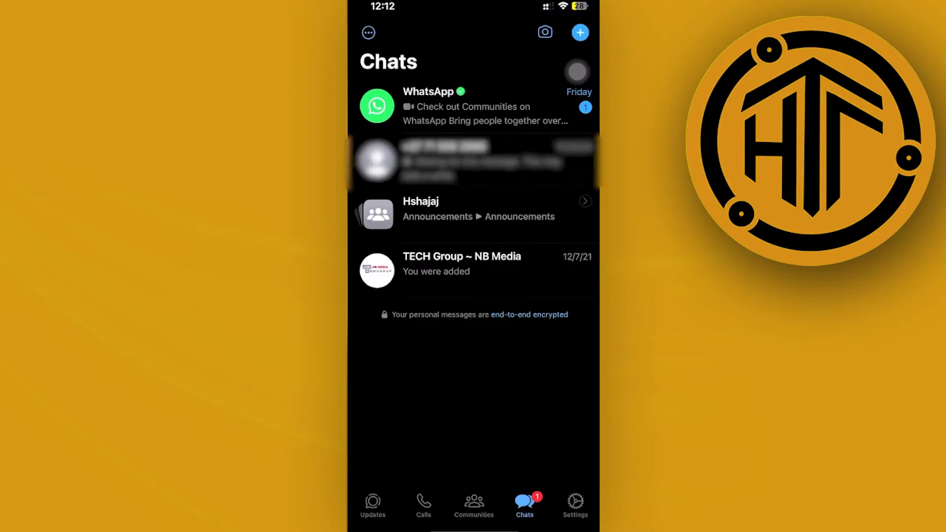
{"action": "scroll", "scroll_direction": "down", "scroll_amount": 3}
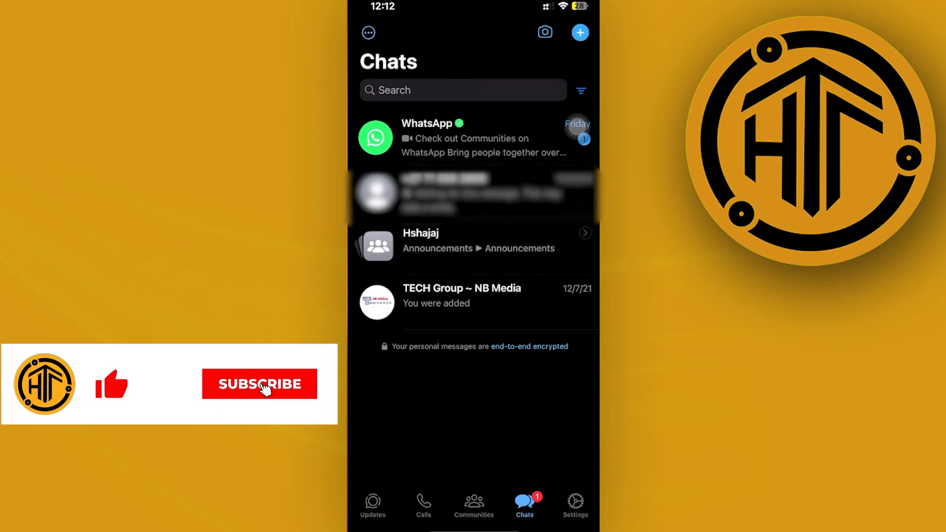
{"action": "left_click", "coordinate": [259, 385]}
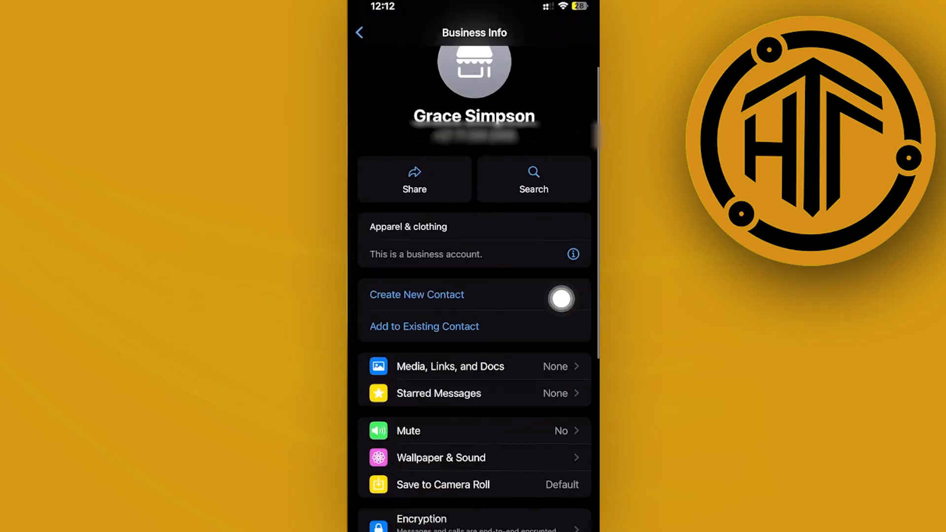
- Switch the Lock Chat toggle off for the business contact's chat
{"action": "scroll", "scroll_direction": "down", "scroll_amount": 3}
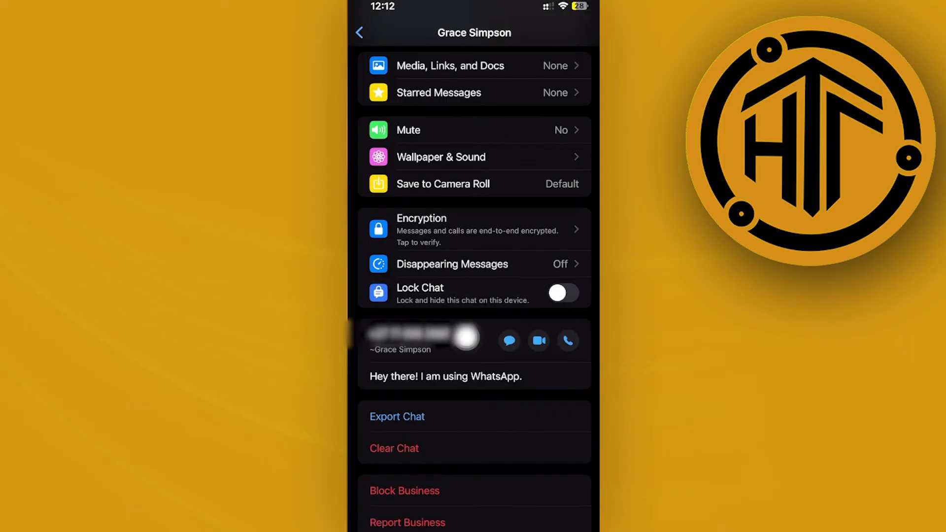
{"action": "left_click", "coordinate": [562, 293]}
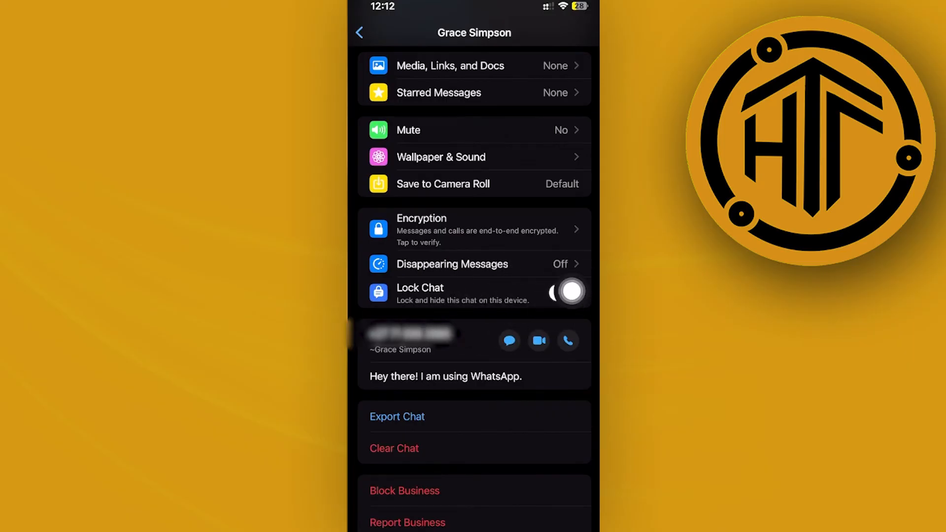
{"action": "left_click", "coordinate": [567, 292]}
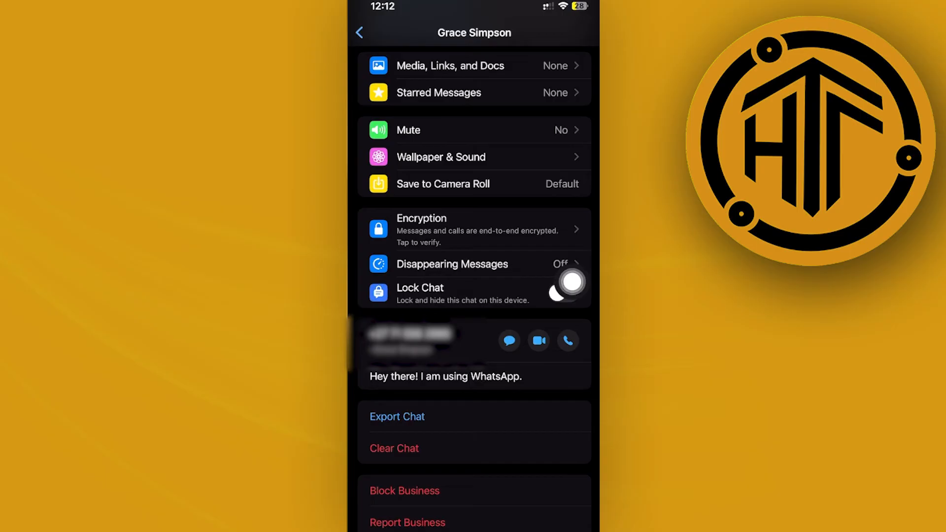